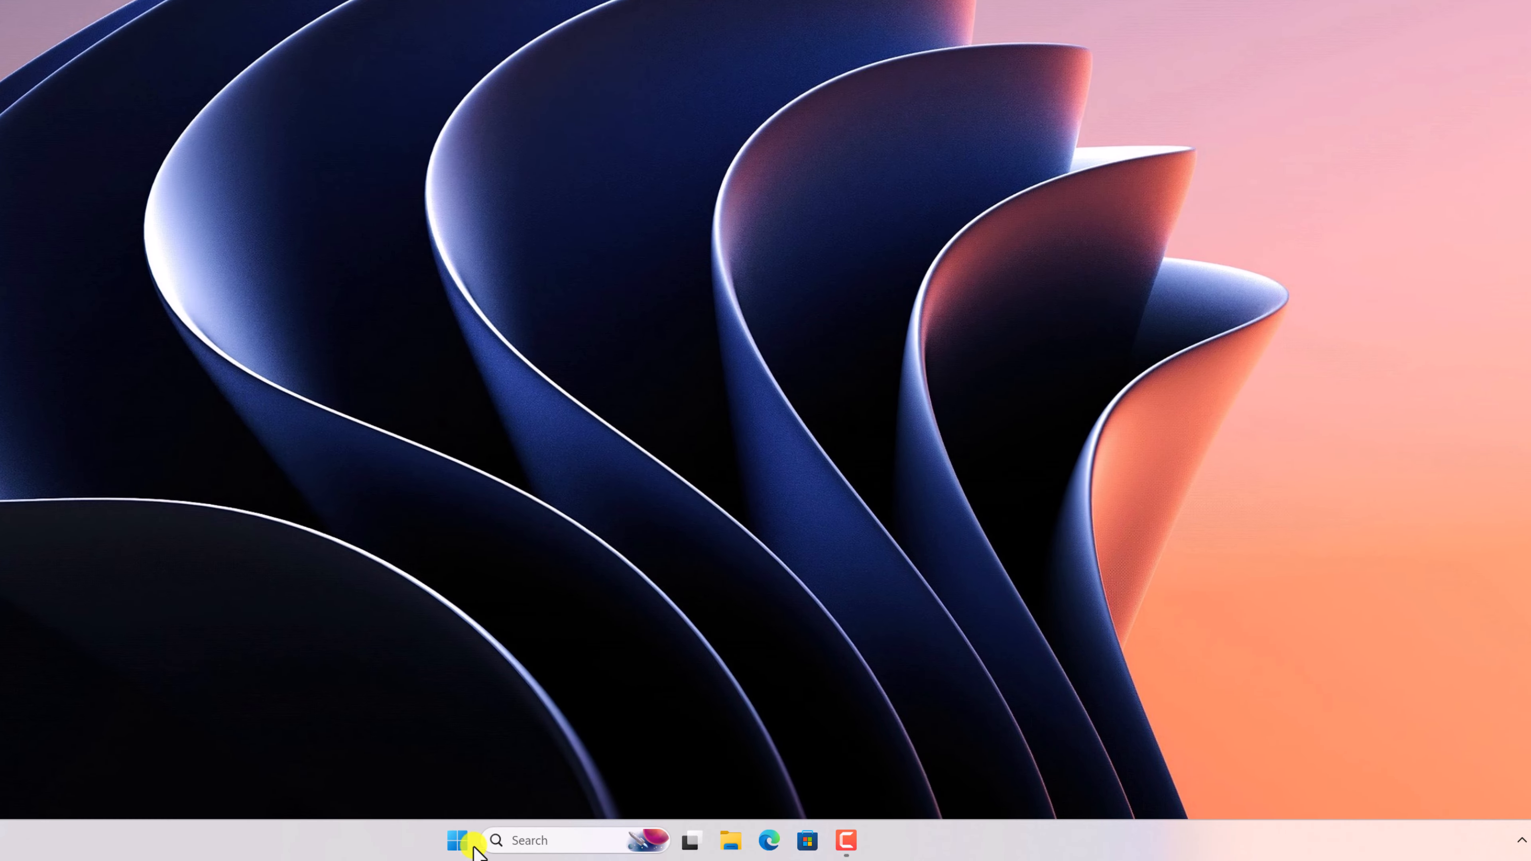
Restart the computer from the Start menu's power button.
{"action": "left_click", "coordinate": [459, 851]}
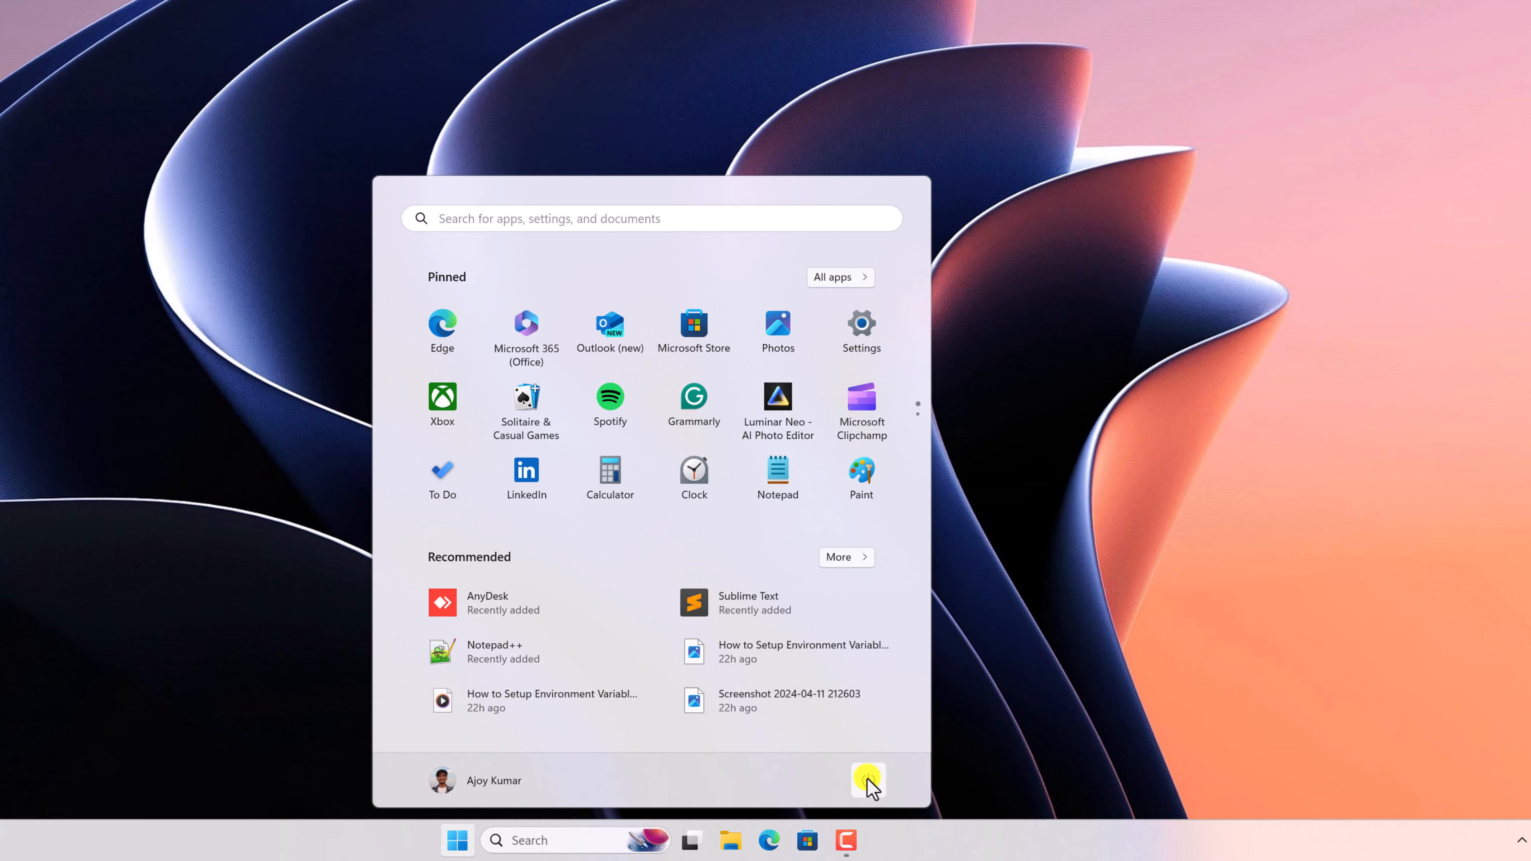
{"action": "left_click", "coordinate": [868, 781]}
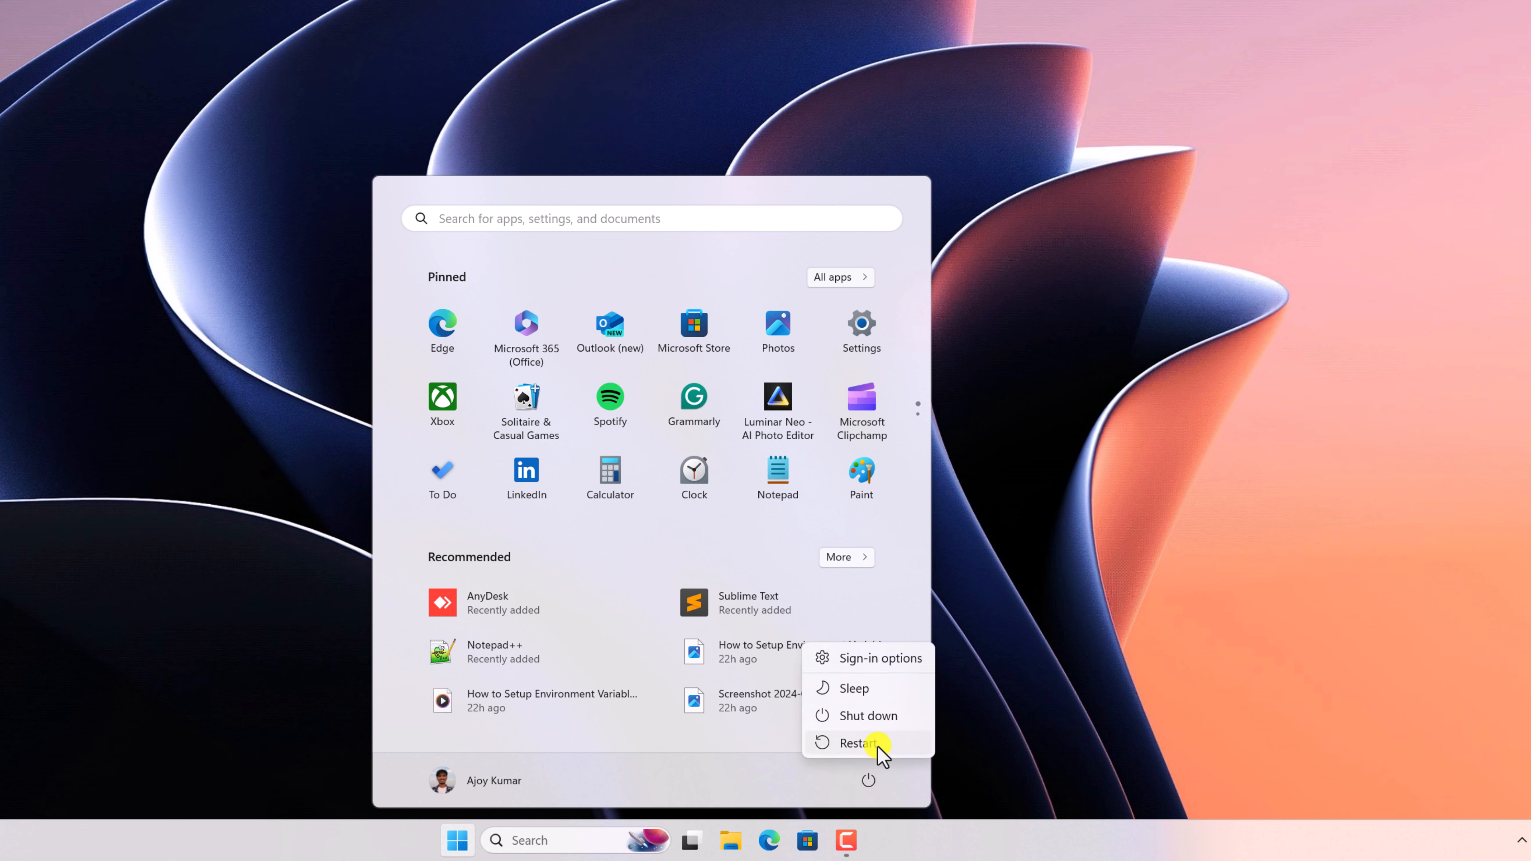
{"action": "mouse_move", "coordinate": [887, 745]}
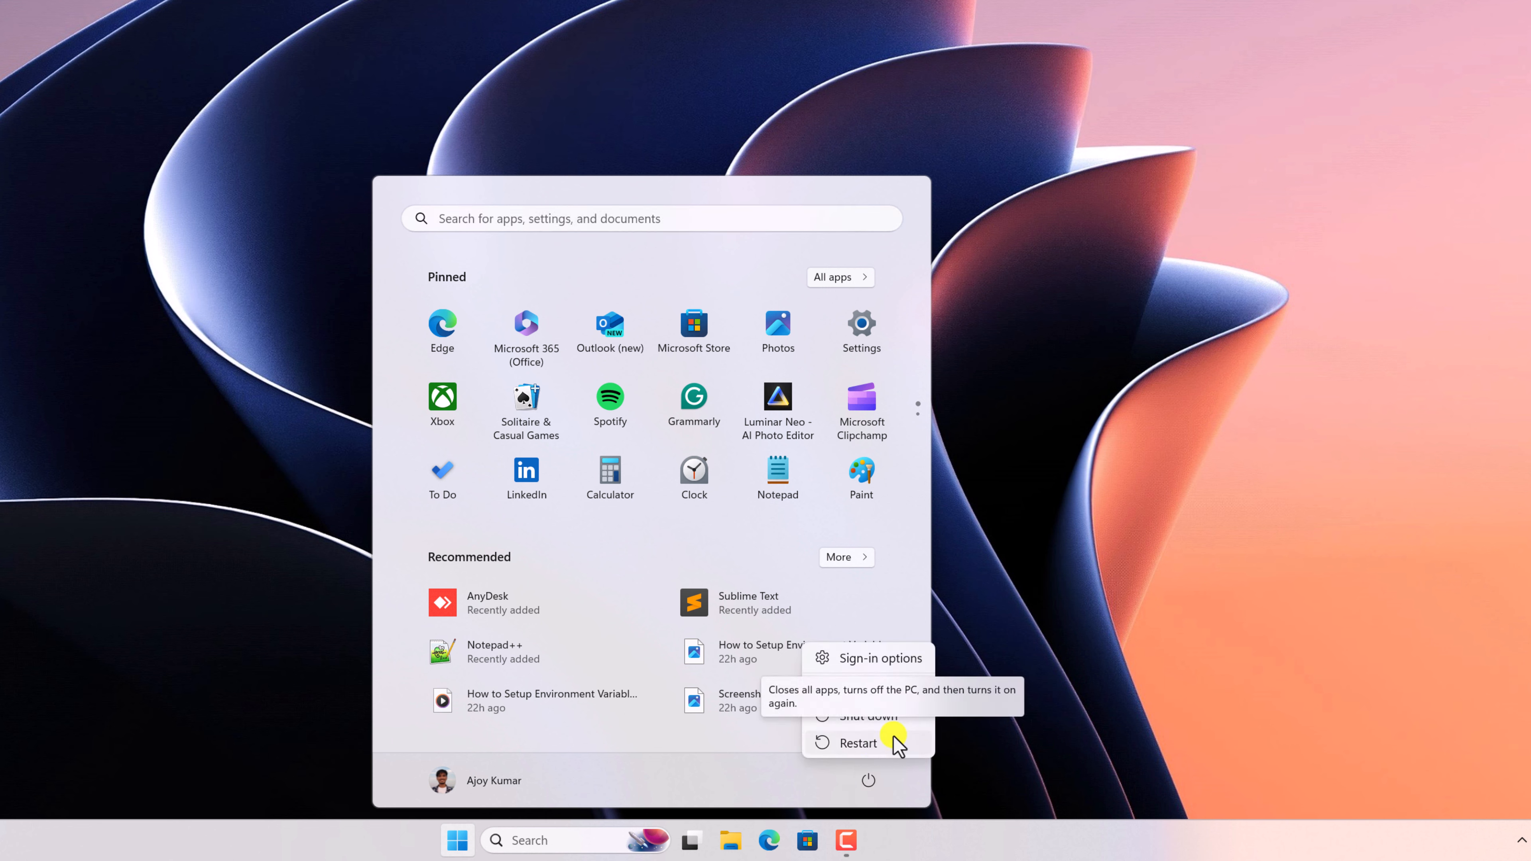
{"action": "left_click", "coordinate": [858, 743]}
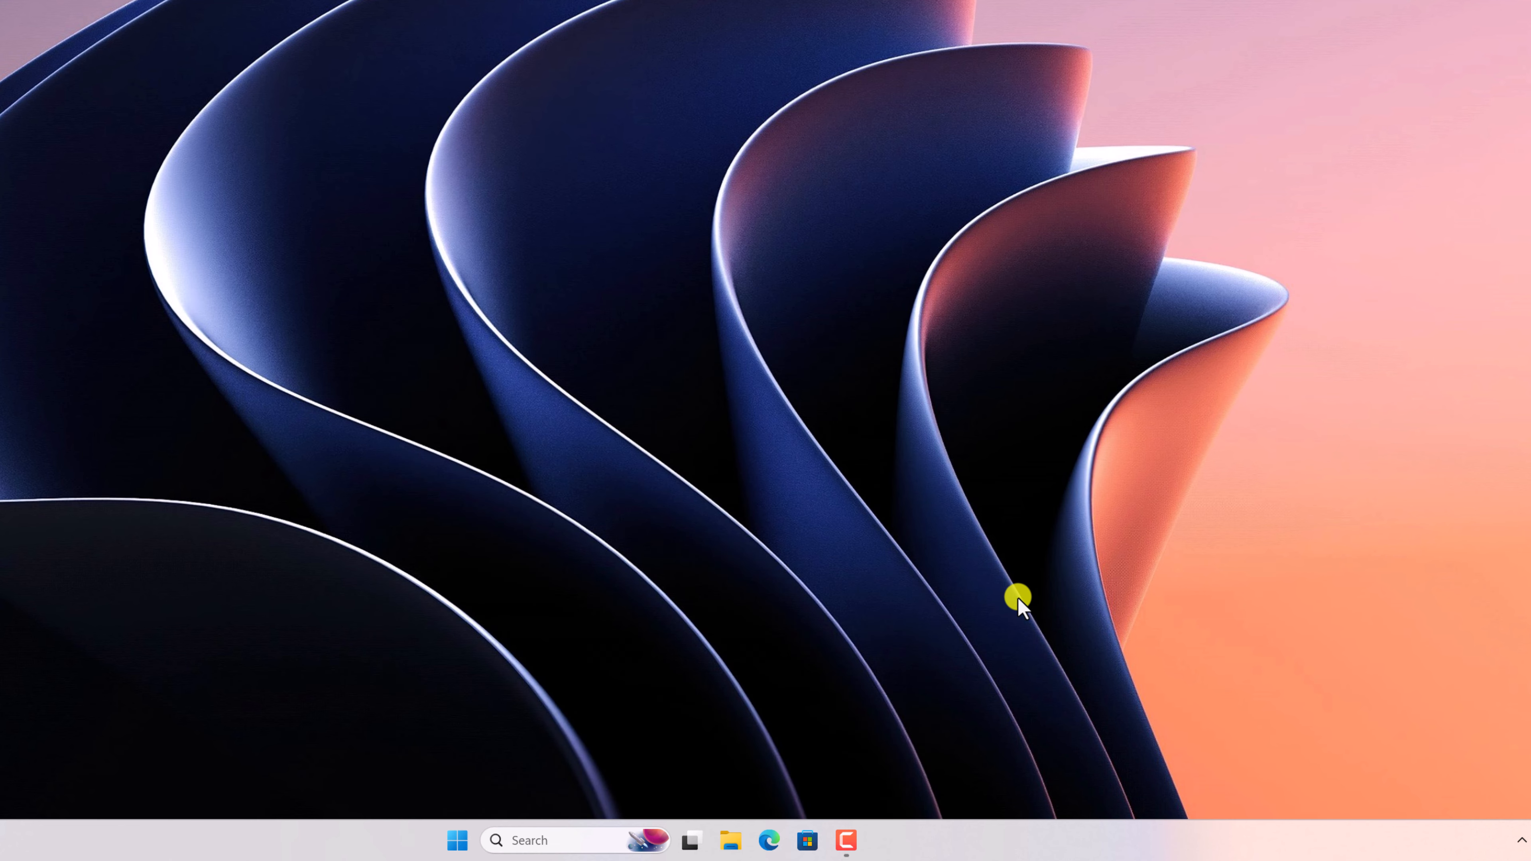
{"action": "mouse_move", "coordinate": [418, 819]}
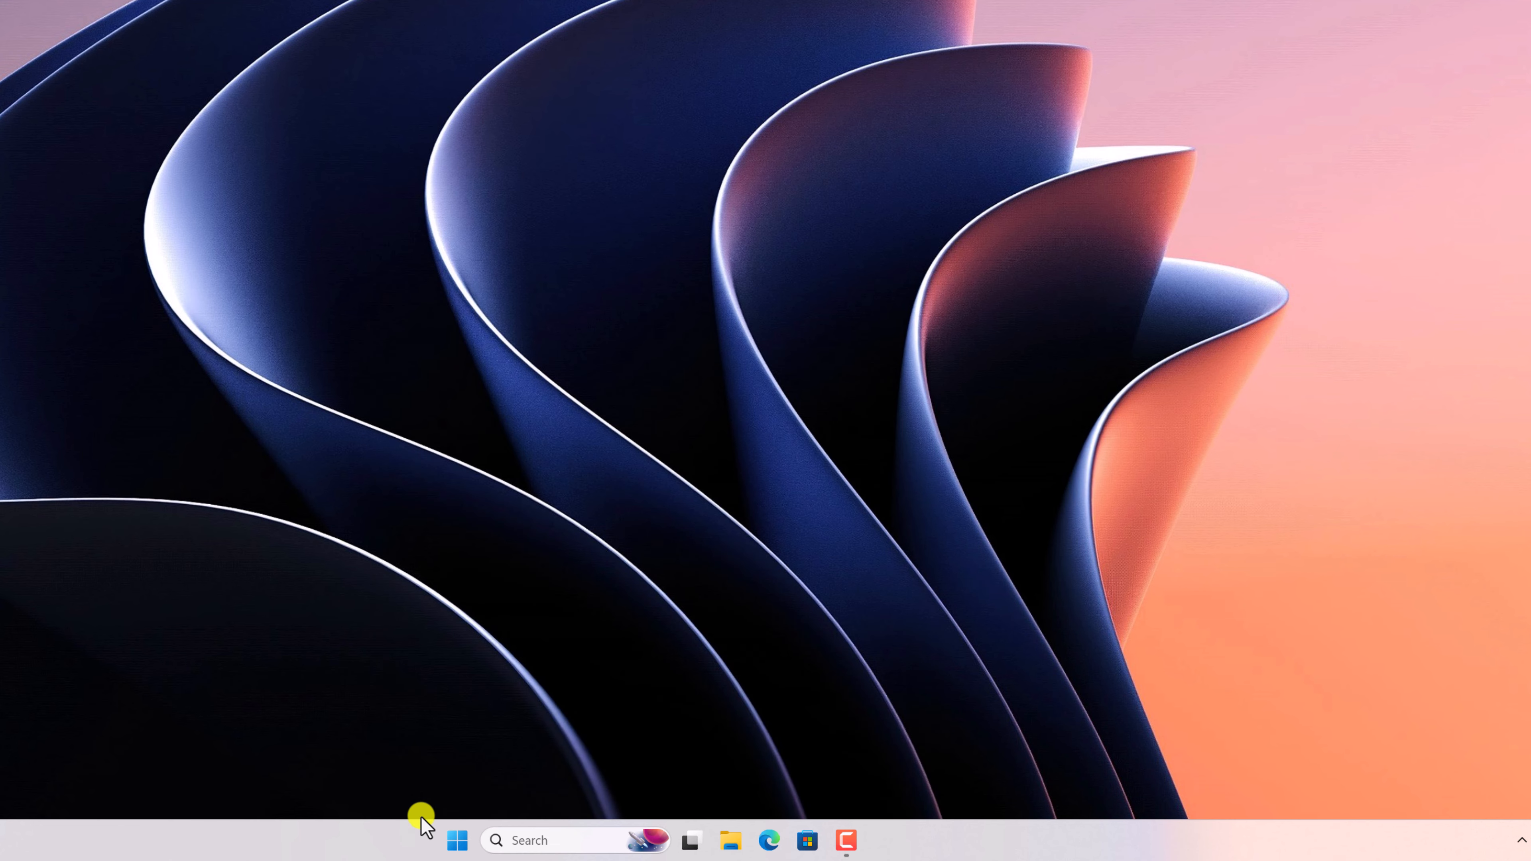
Restart the computer via the Win+X menu's 'Shut down or sign out' choices.
{"action": "right_click", "coordinate": [456, 841]}
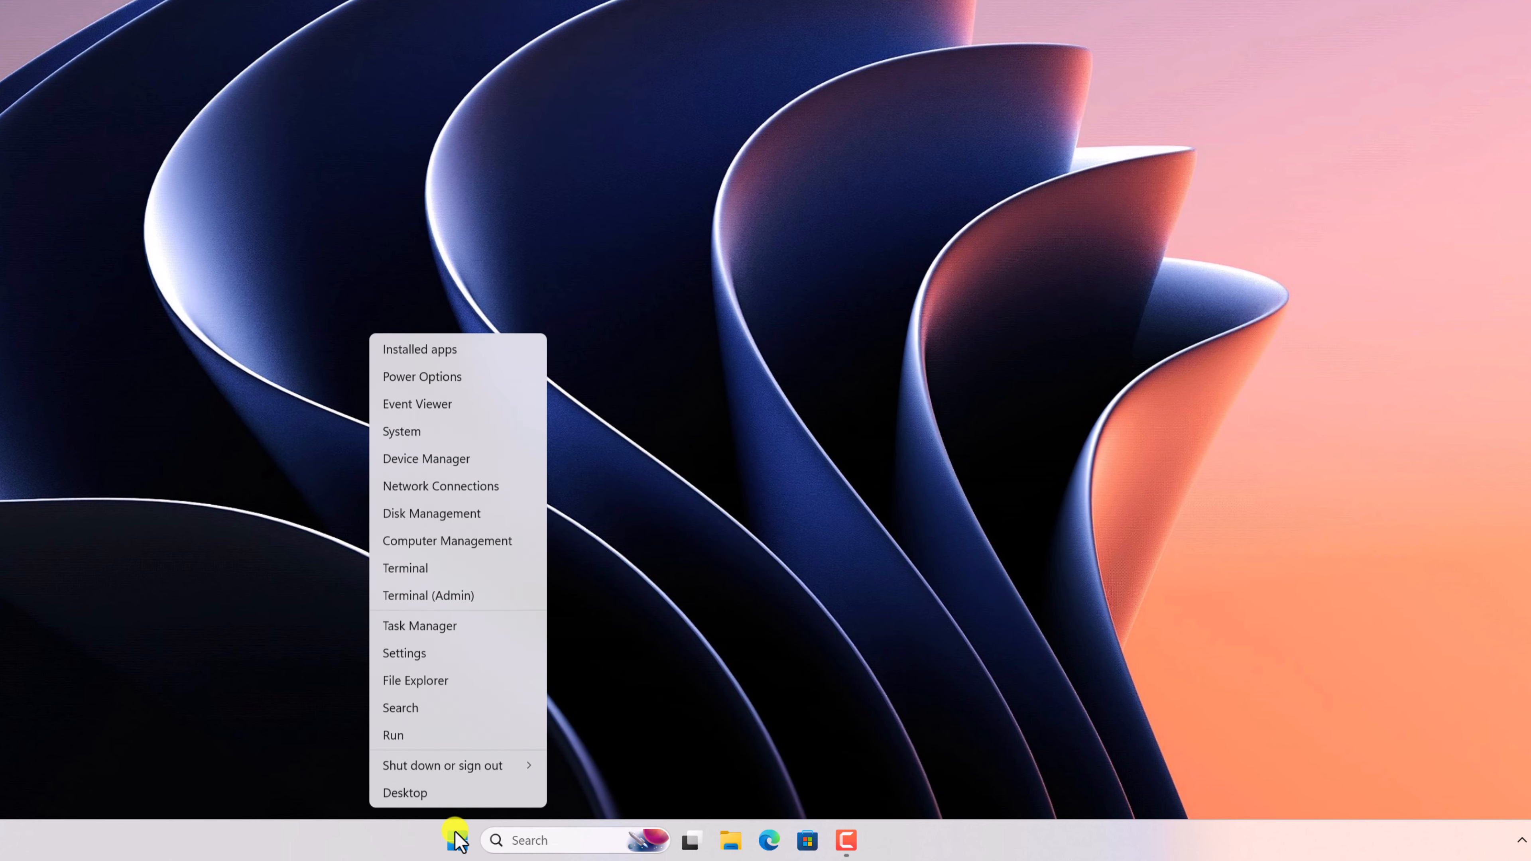
{"action": "left_click", "coordinate": [442, 765]}
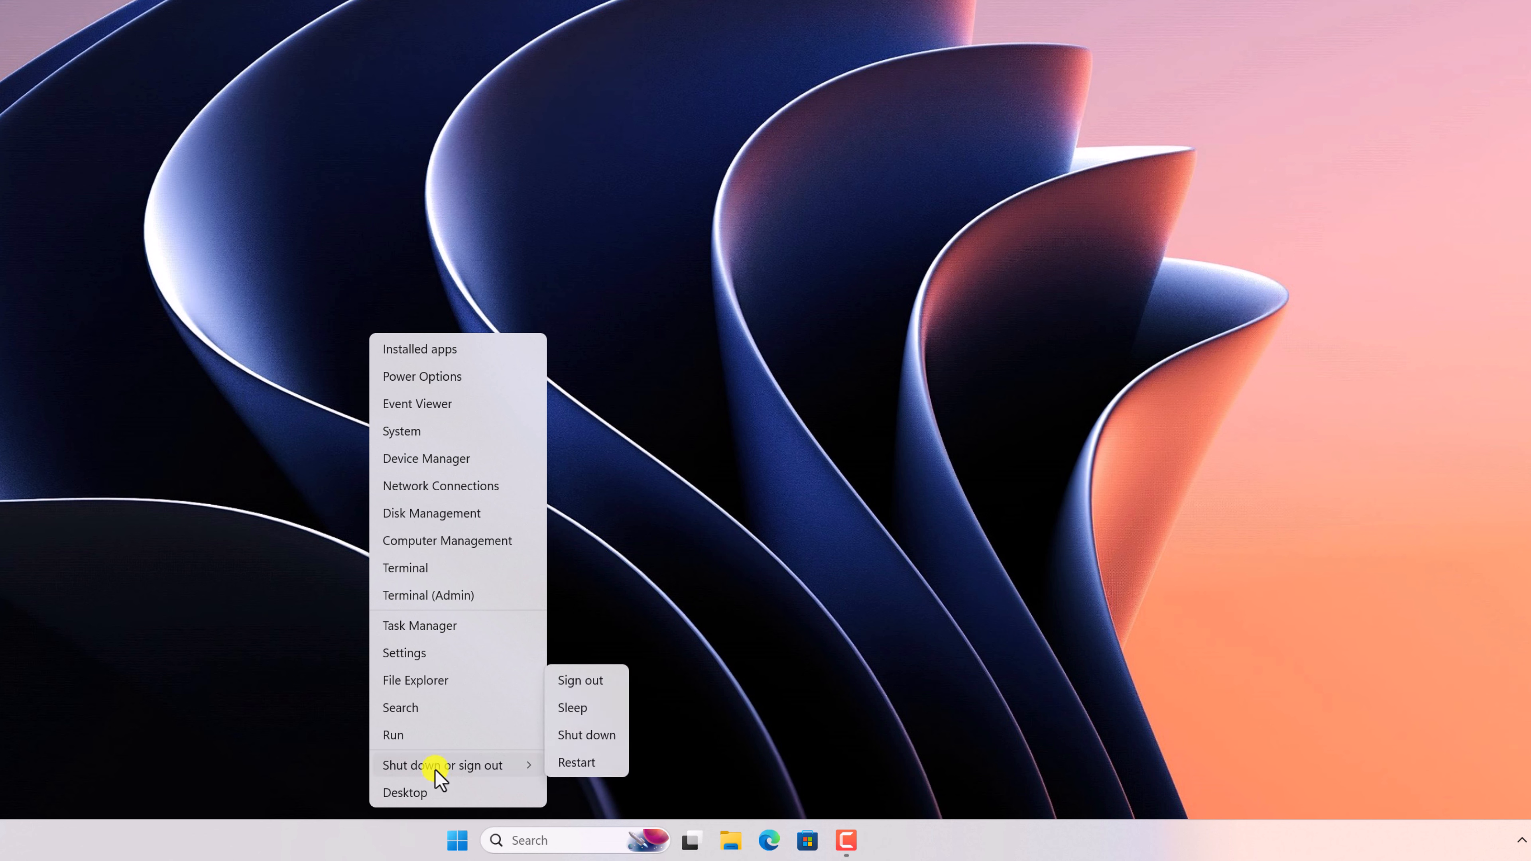
{"action": "mouse_move", "coordinate": [579, 777]}
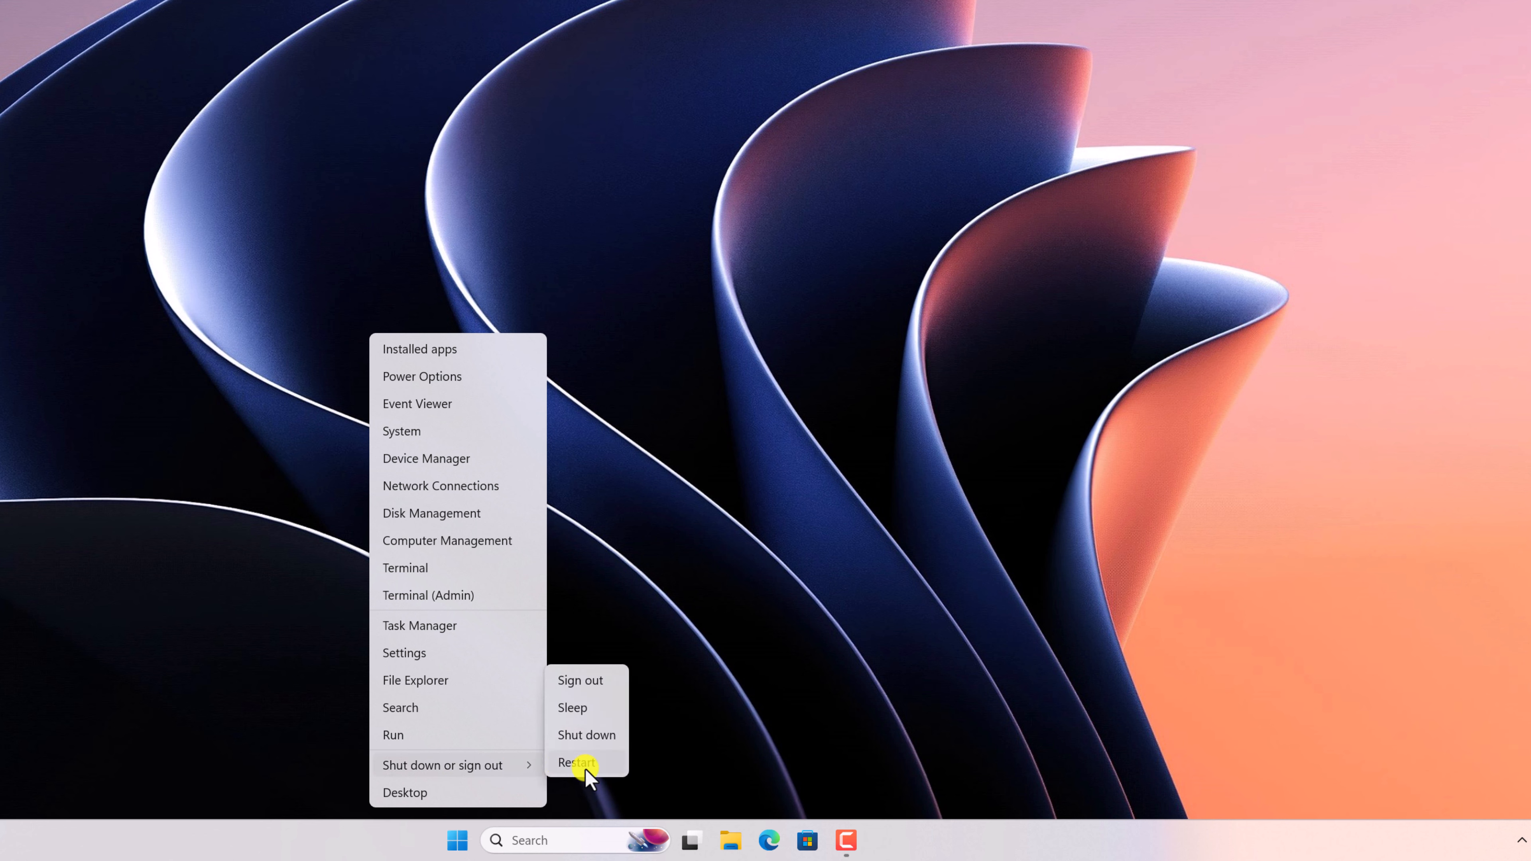
{"action": "mouse_move", "coordinate": [553, 771]}
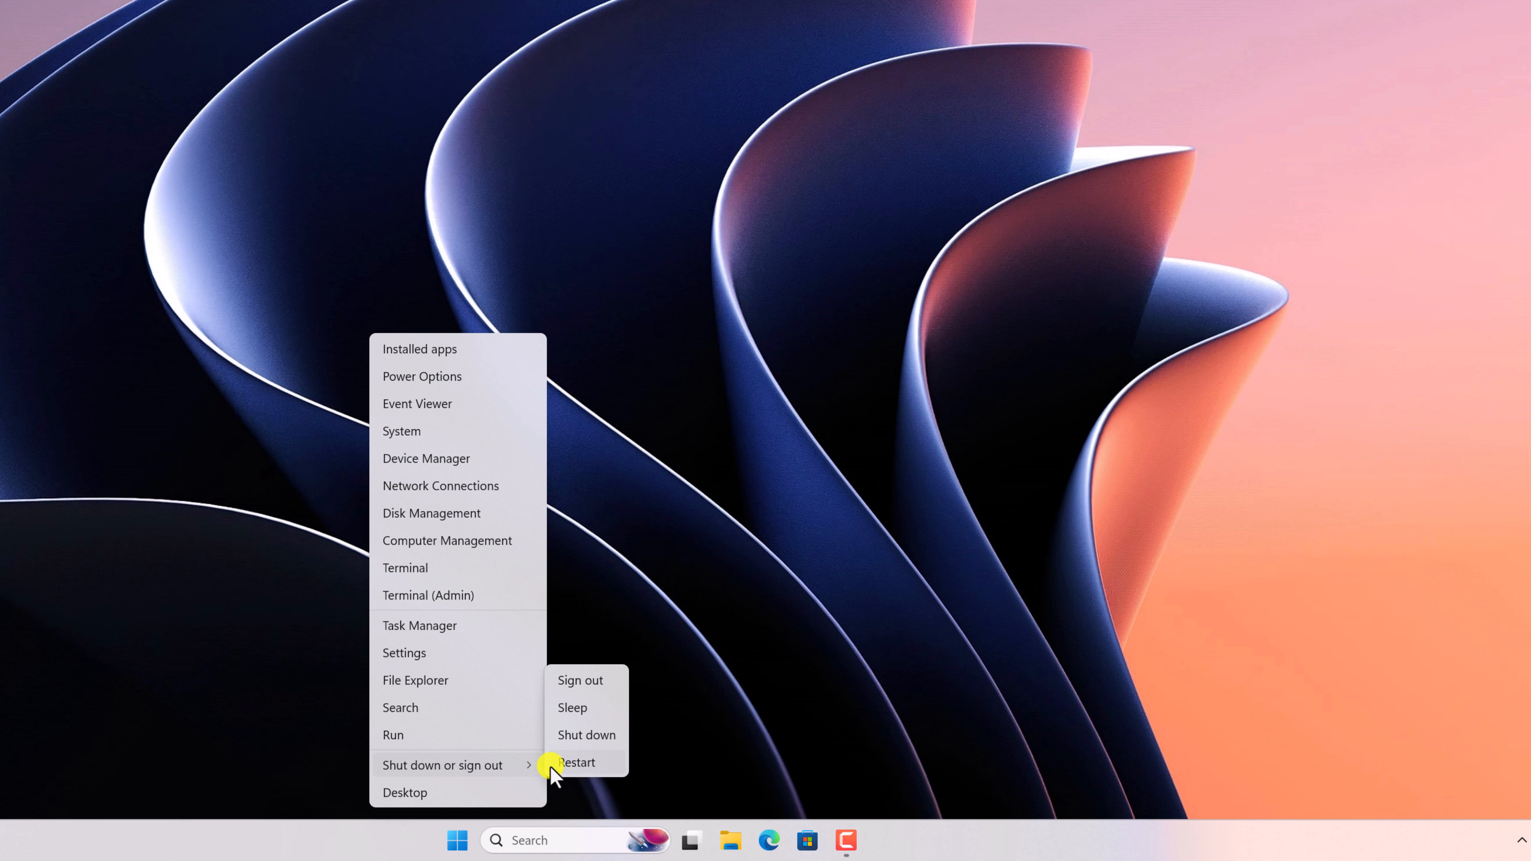
{"action": "mouse_move", "coordinate": [615, 678]}
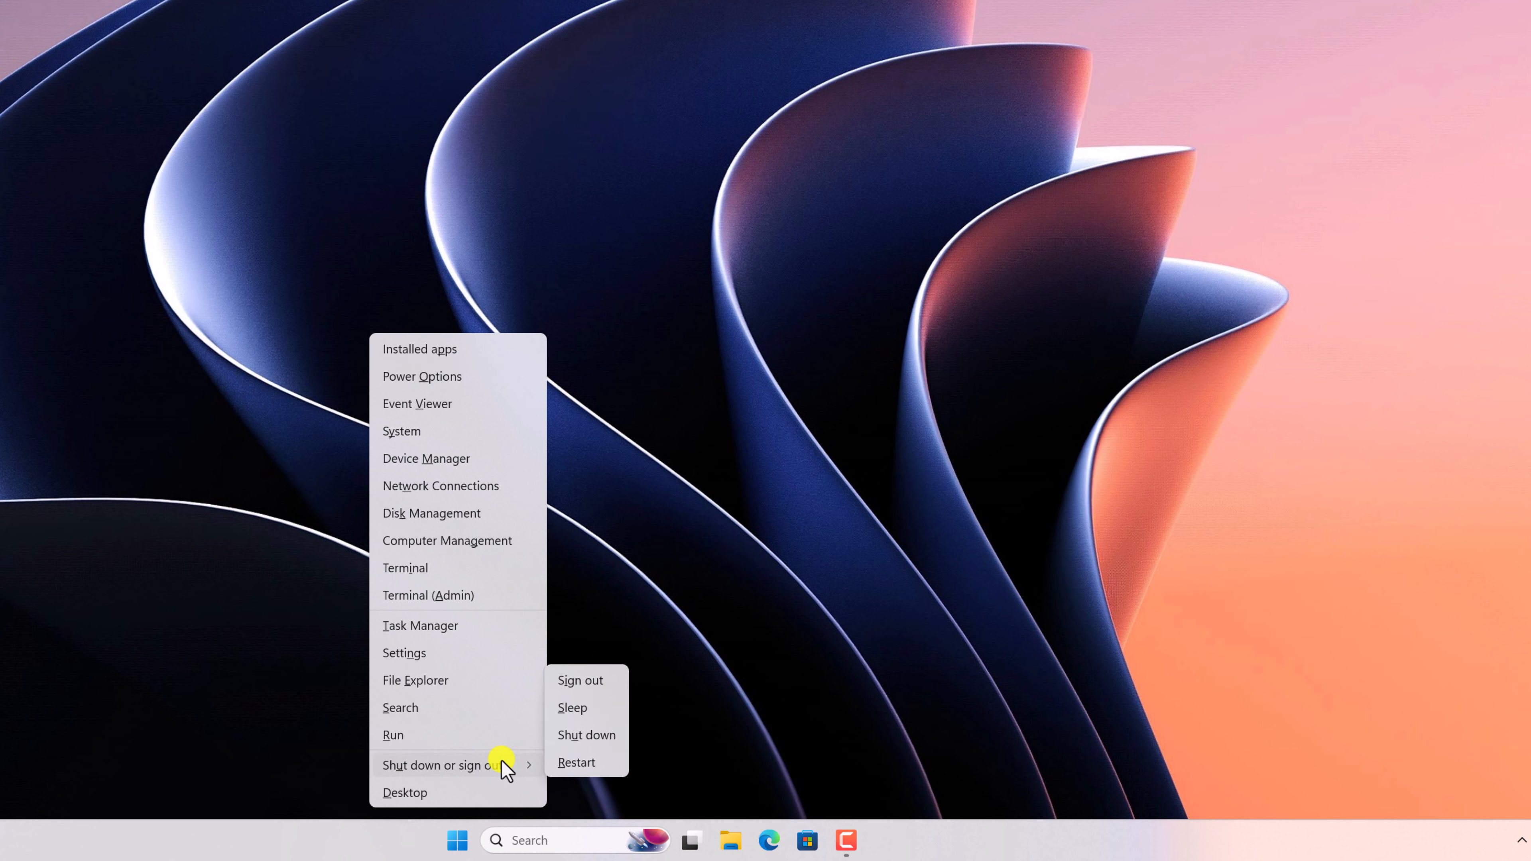
{"action": "mouse_move", "coordinate": [607, 762]}
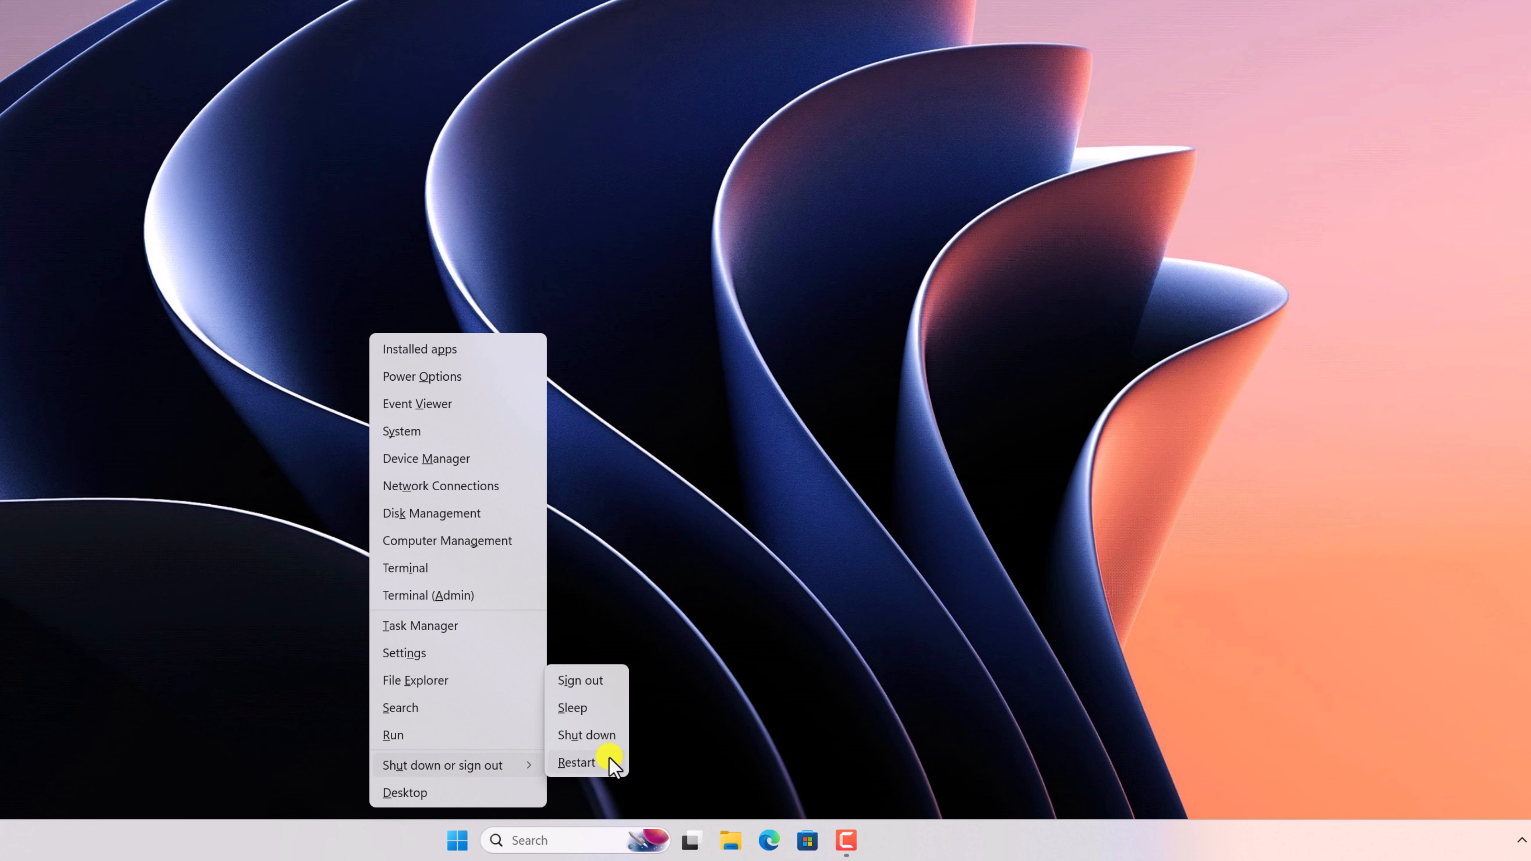
{"action": "left_click", "coordinate": [576, 763]}
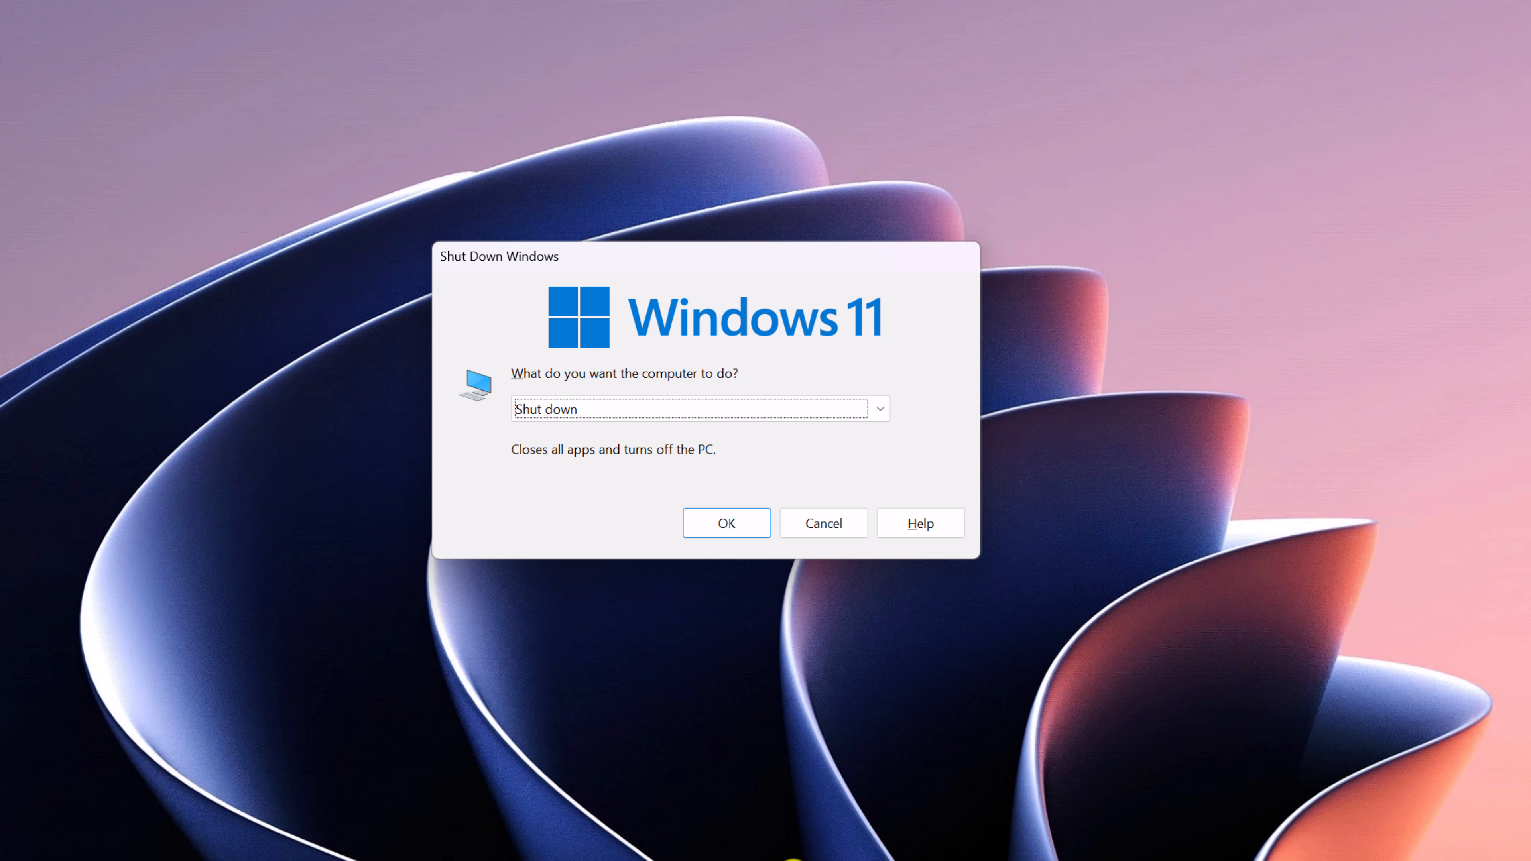
In the Shut Down Windows dialog, expand the action list to choose Restart.
{"action": "left_click", "coordinate": [882, 409]}
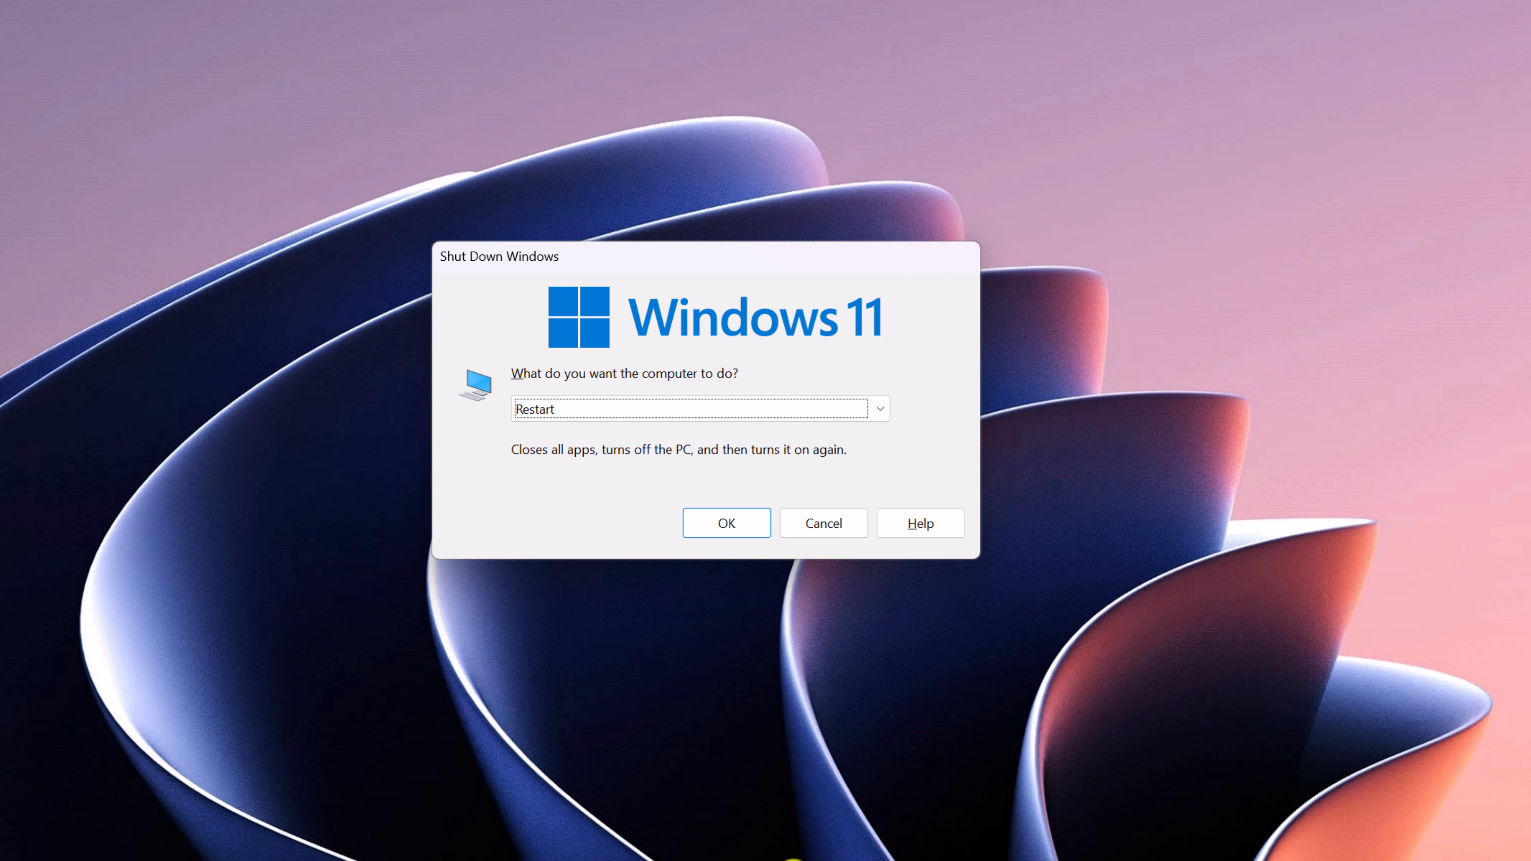